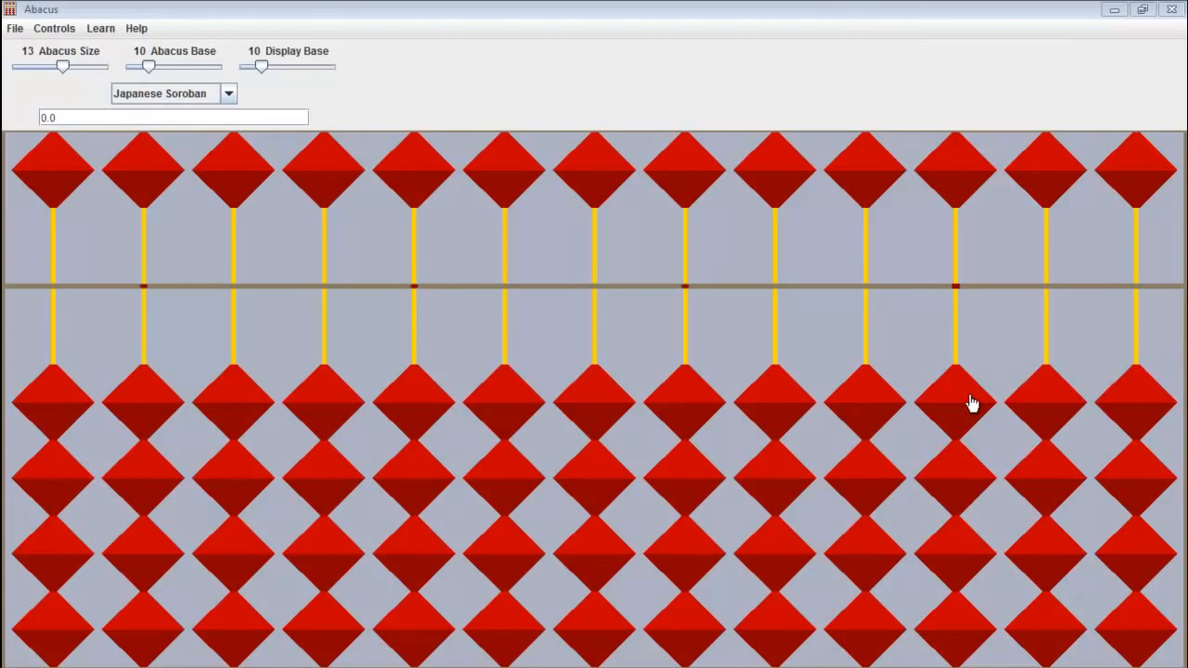
# Step: Count one on the ones rod, clear it, and start counting again from one
pyautogui.click(954, 398)
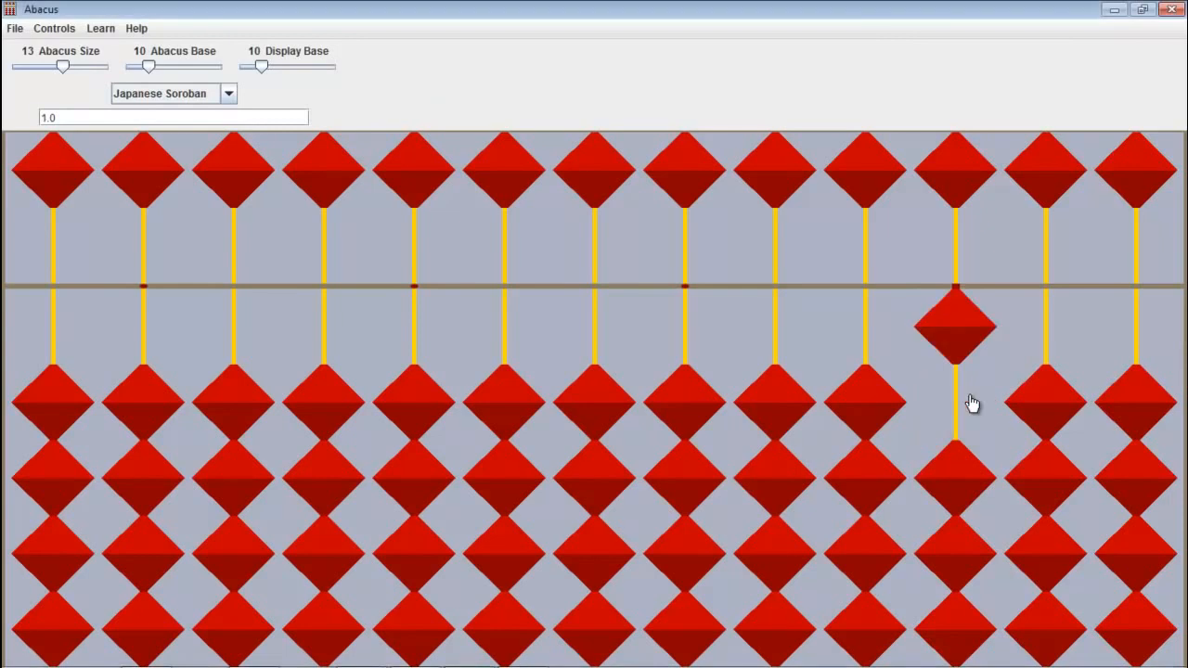
pyautogui.moveTo(962, 497)
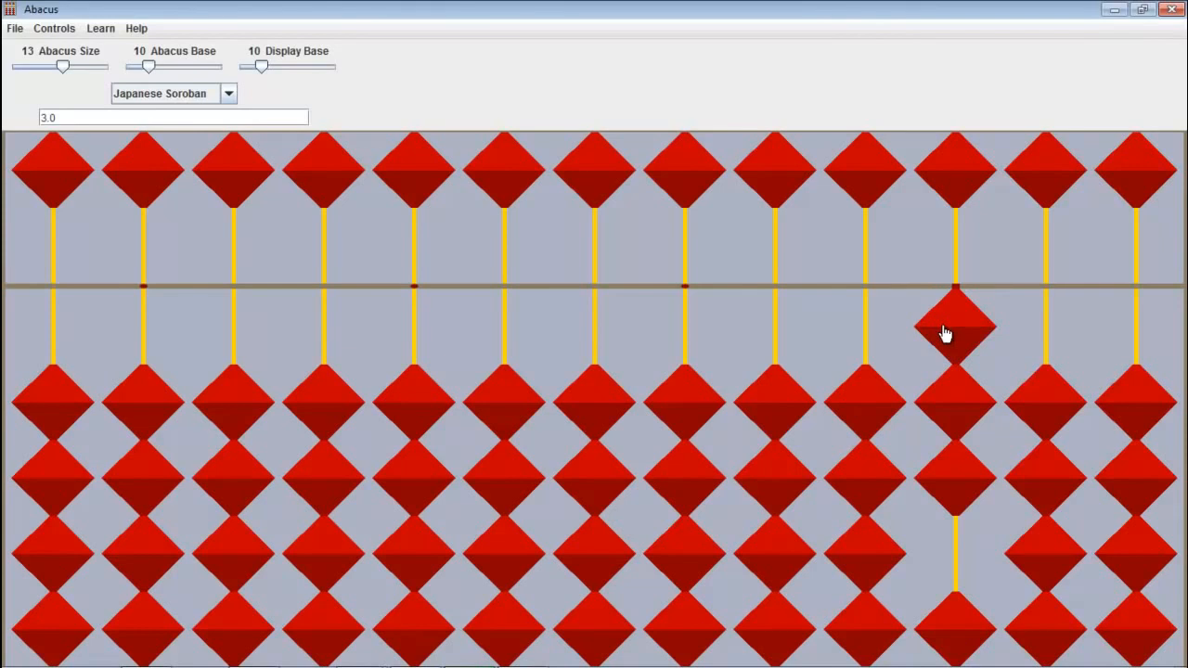
pyautogui.click(956, 331)
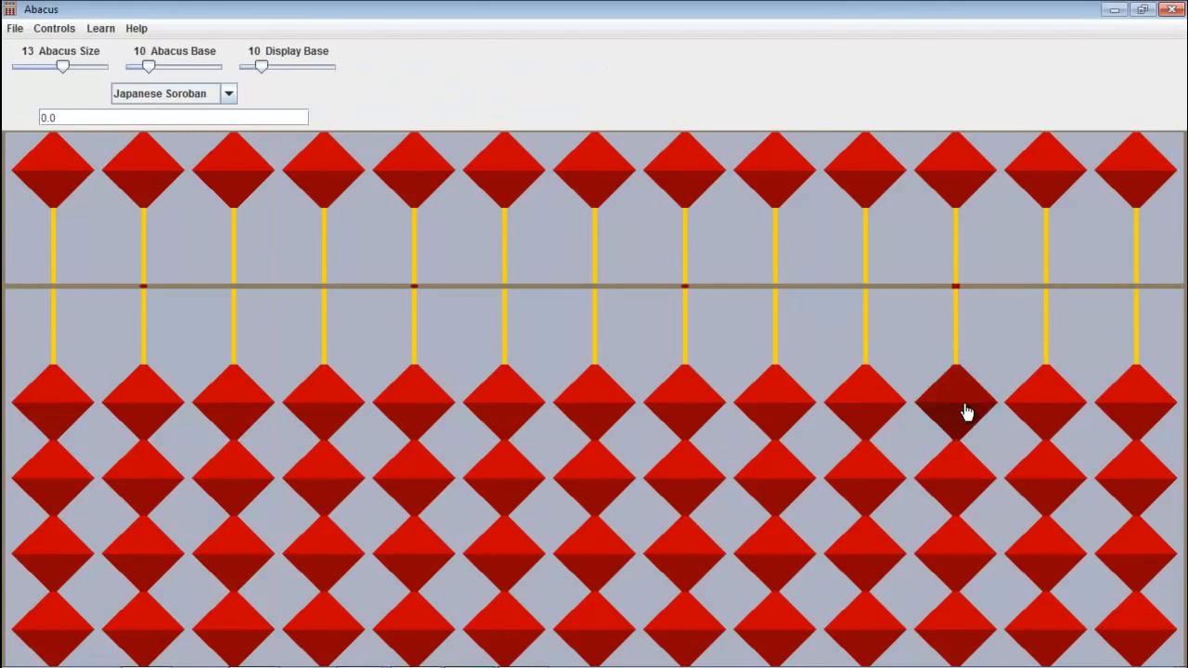
pyautogui.click(956, 400)
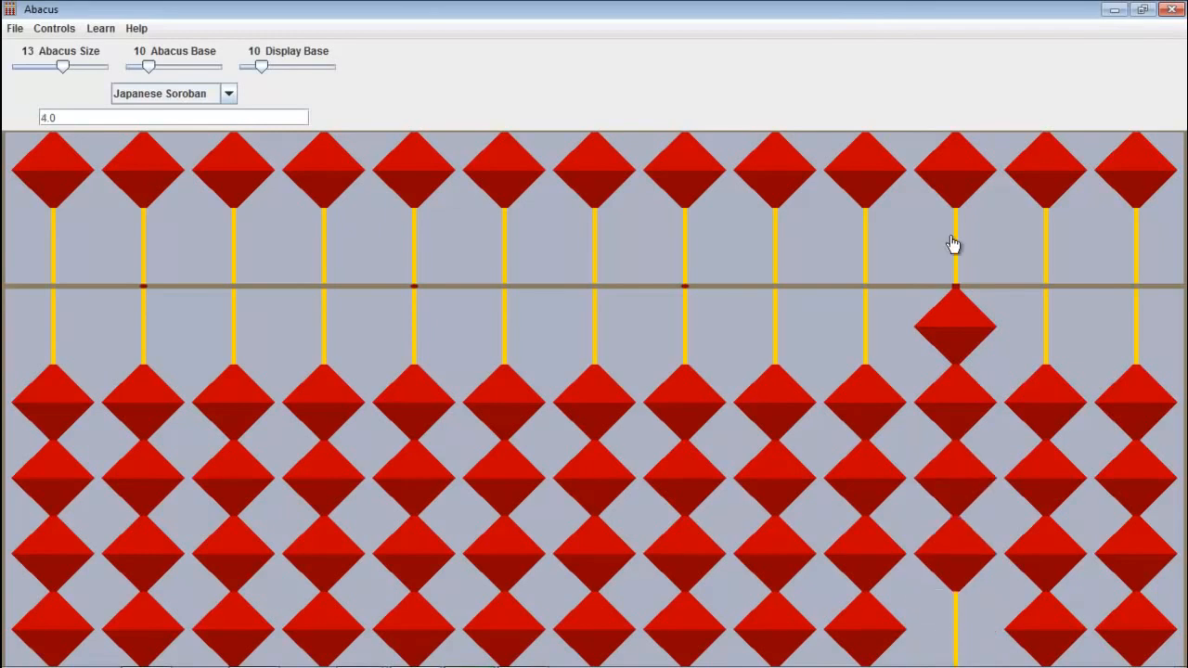
pyautogui.moveTo(950, 184)
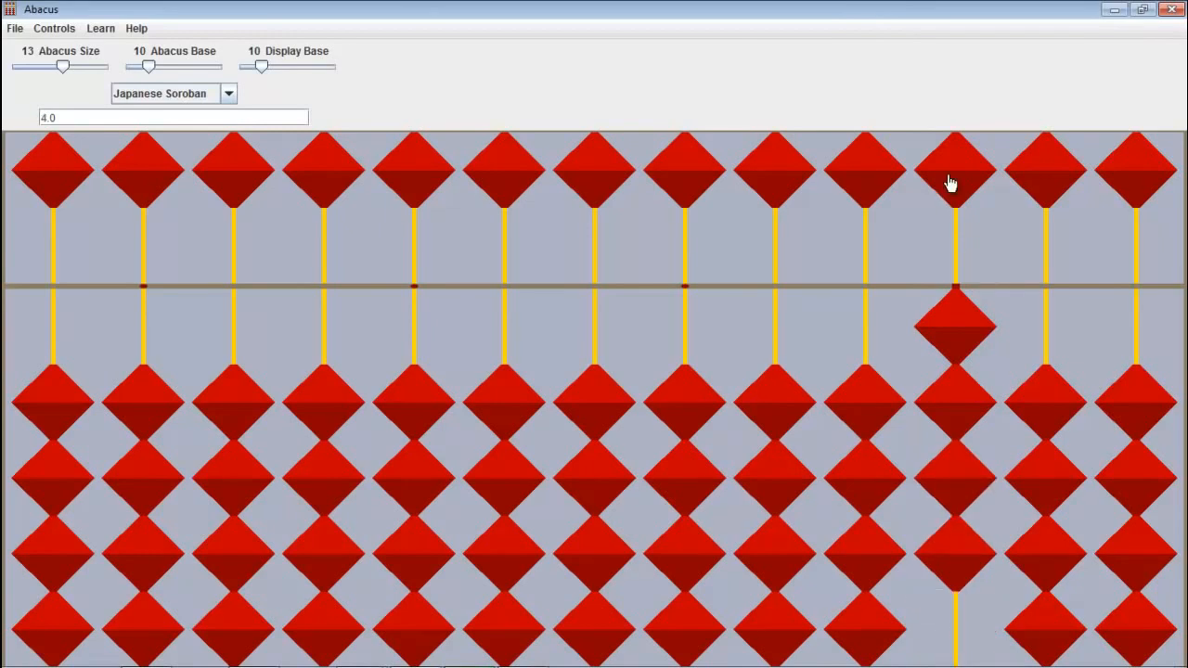
# Step: Show 8 on the ones rod with the heaven bead plus three earth beads, then adjust toward 7
pyautogui.click(954, 170)
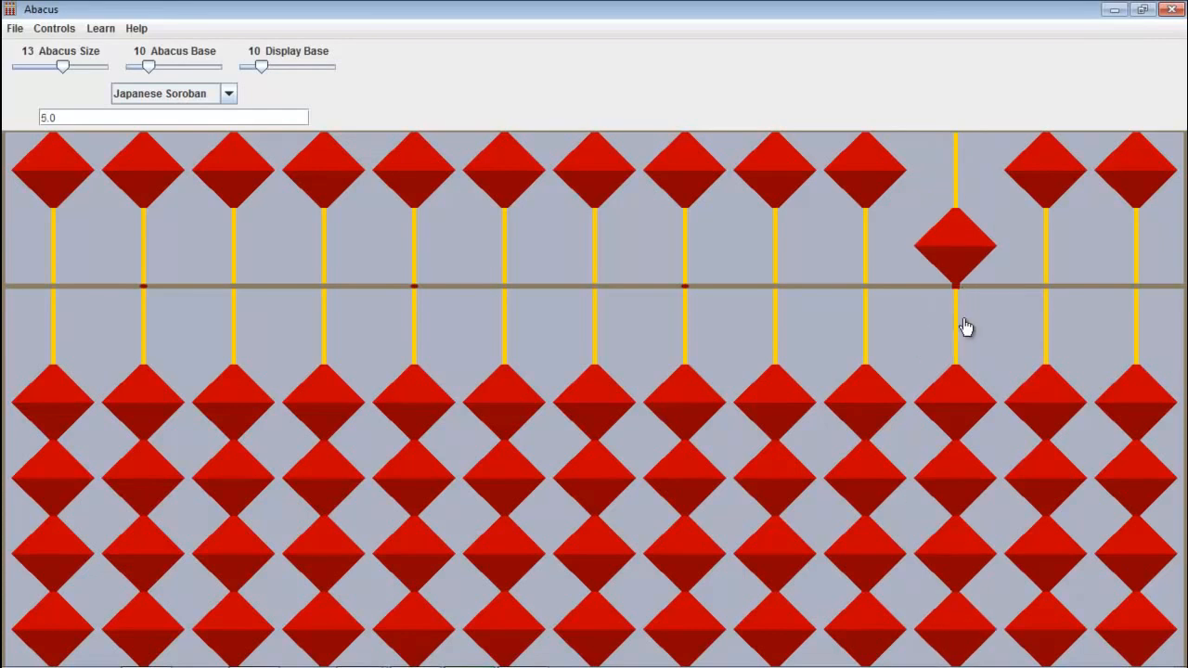
pyautogui.moveTo(958, 356)
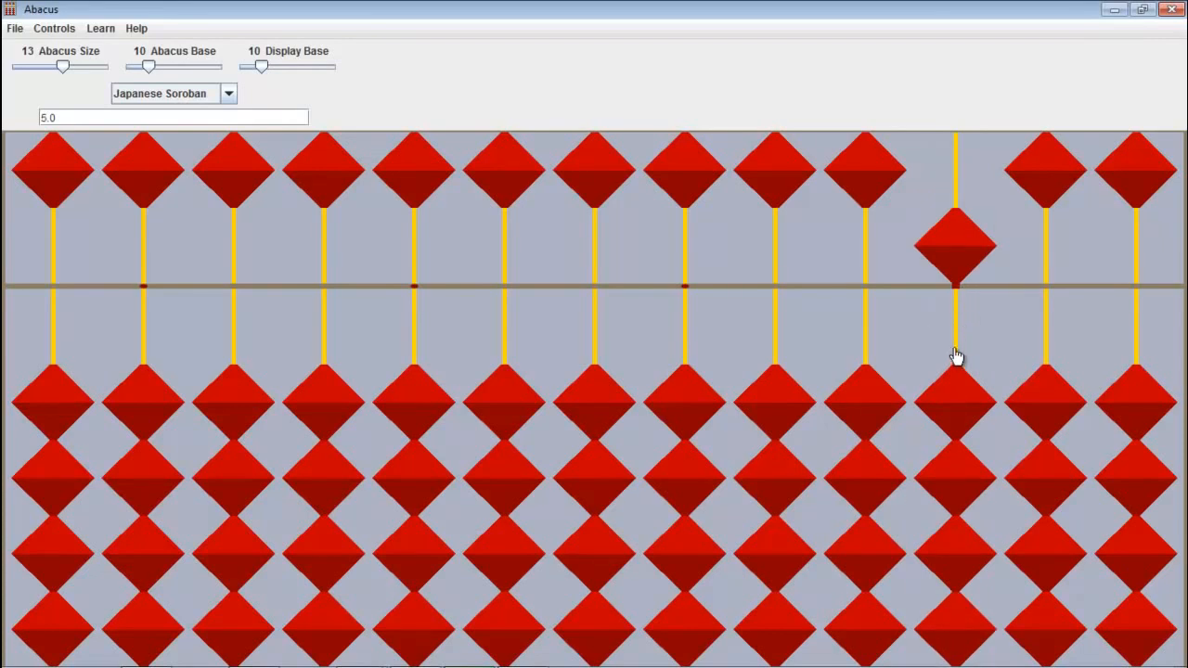
pyautogui.click(955, 557)
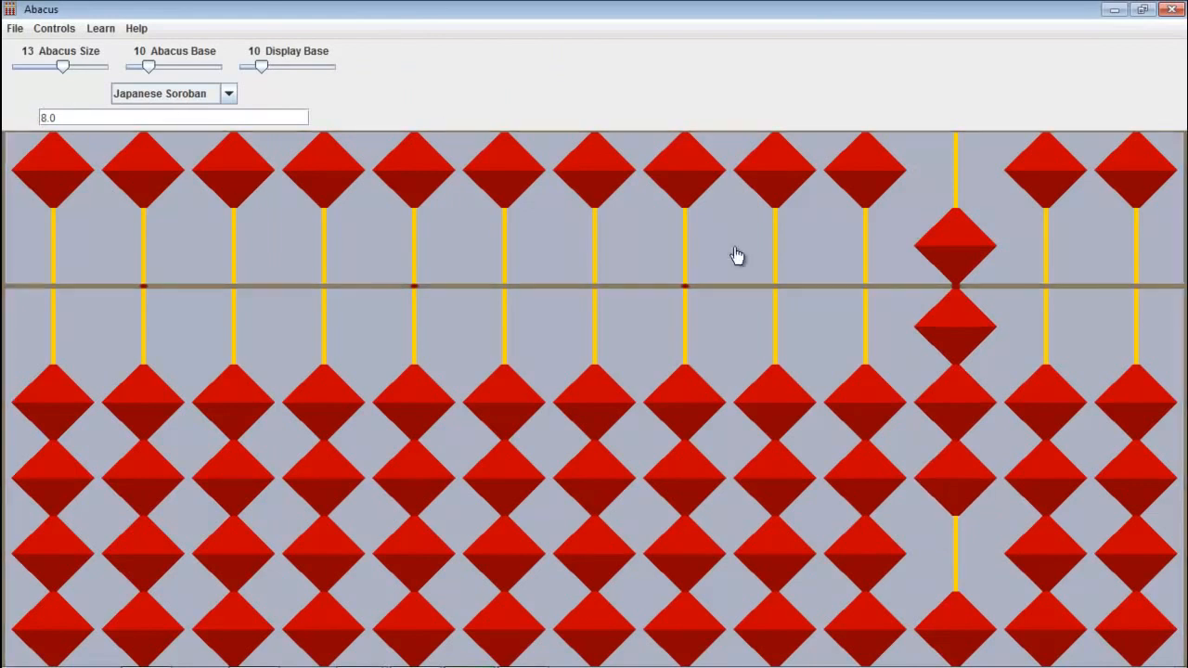
pyautogui.moveTo(869, 257)
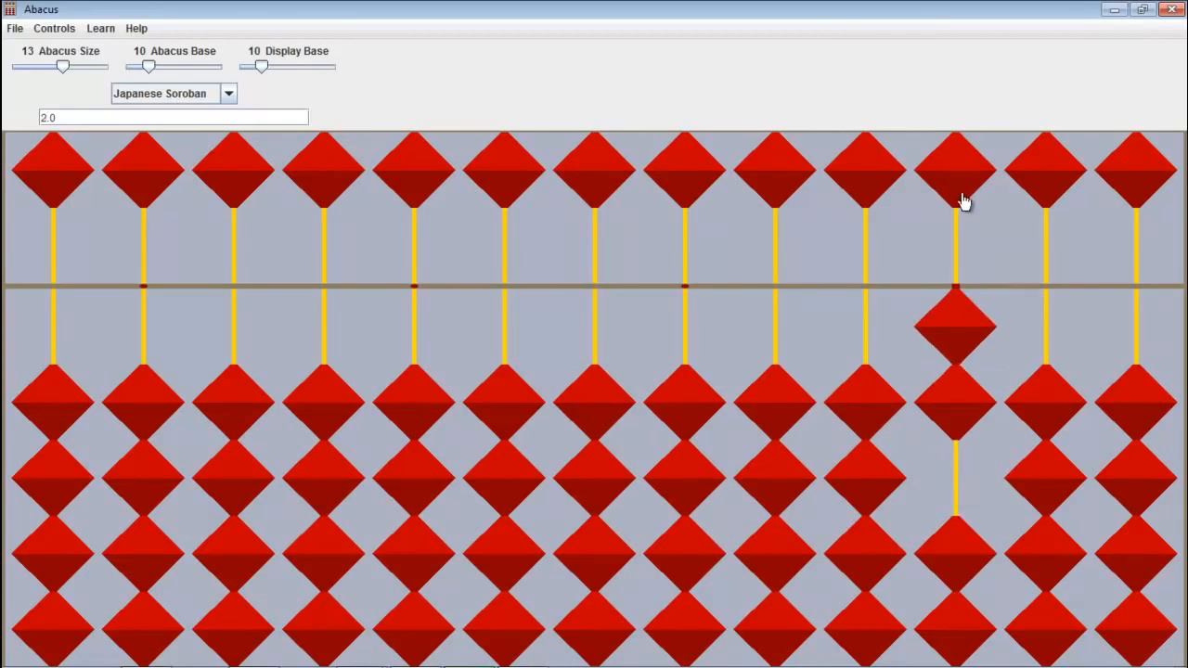
pyautogui.moveTo(958, 204)
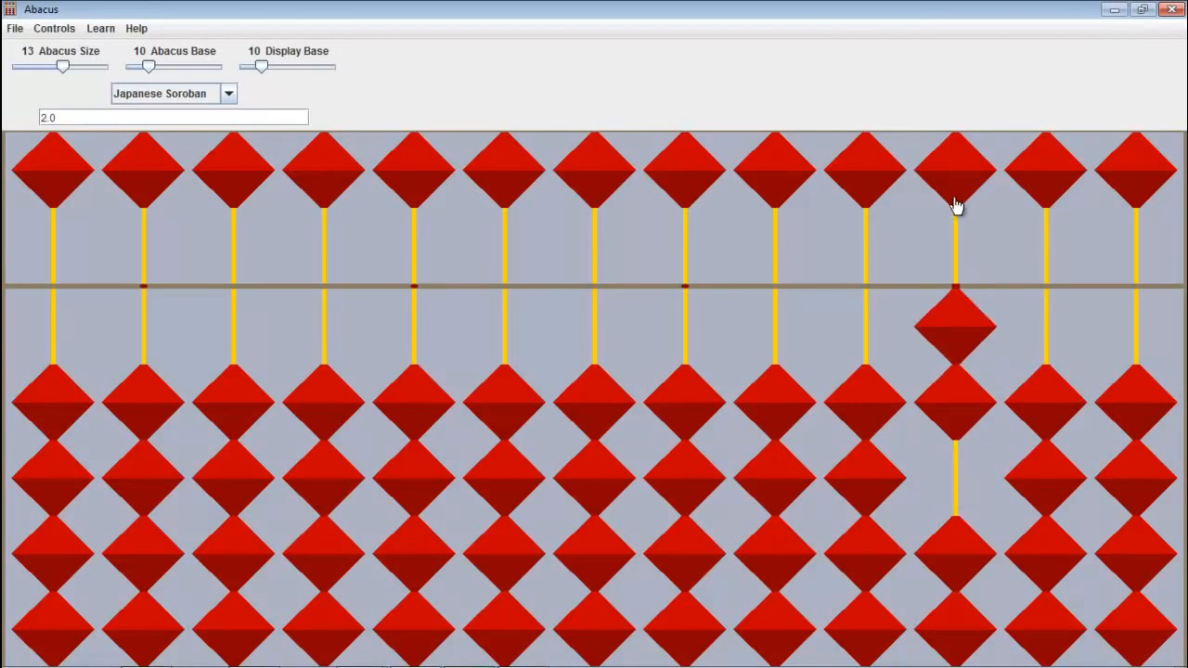
pyautogui.click(955, 171)
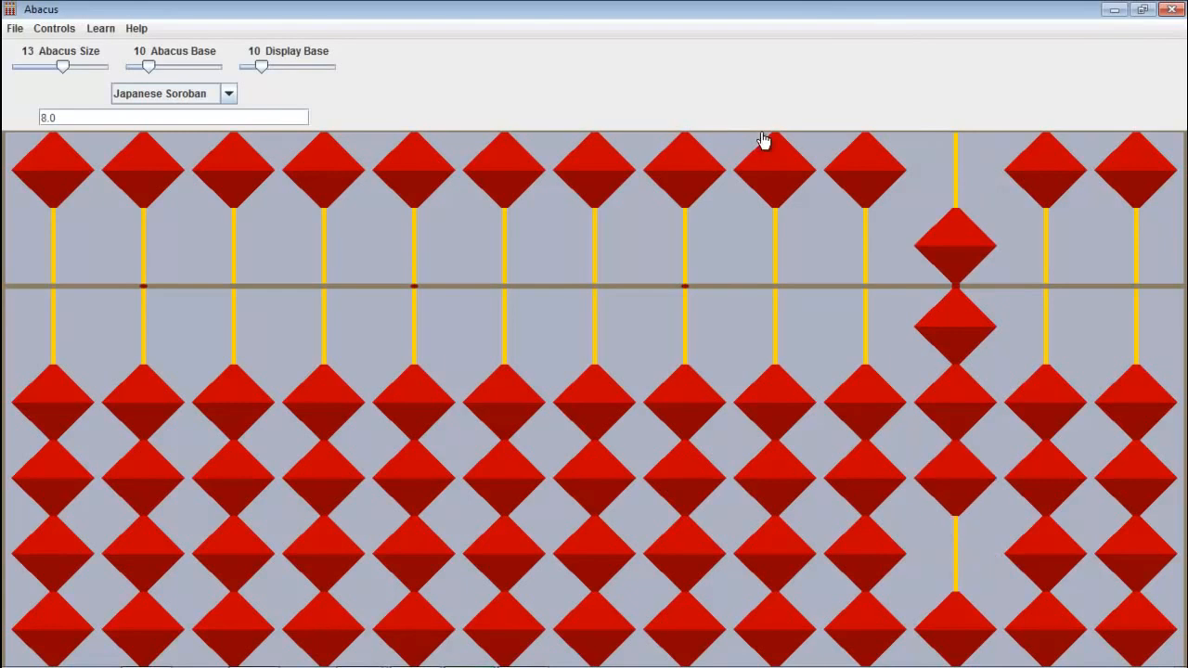
pyautogui.moveTo(820, 253)
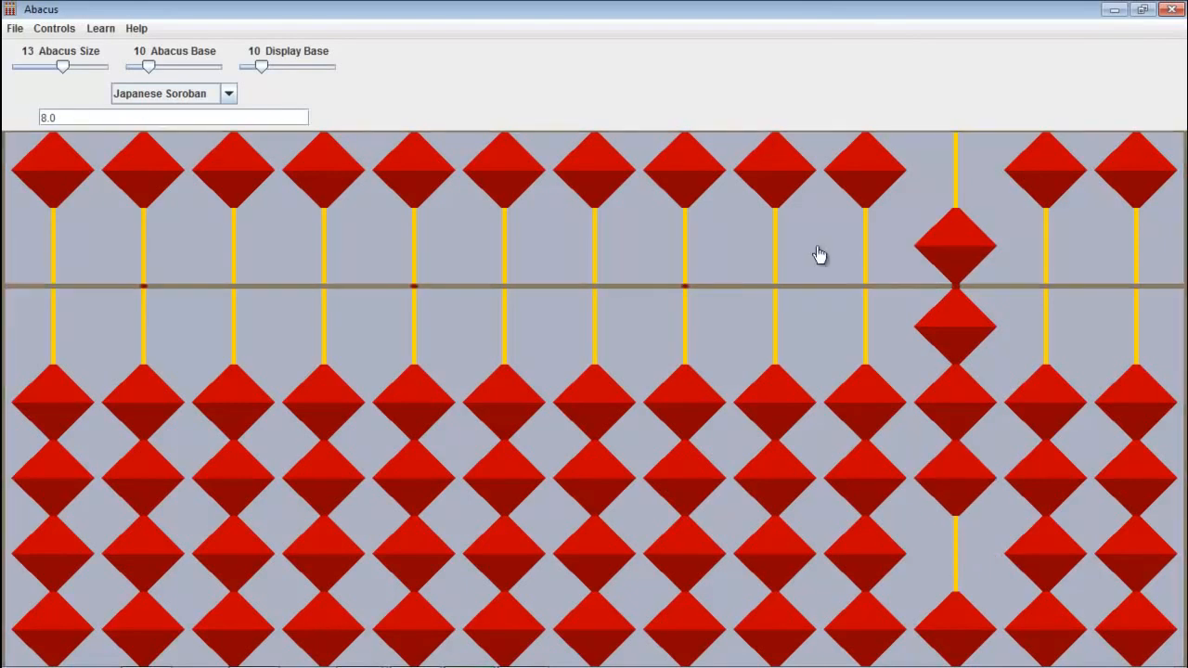
pyautogui.click(954, 245)
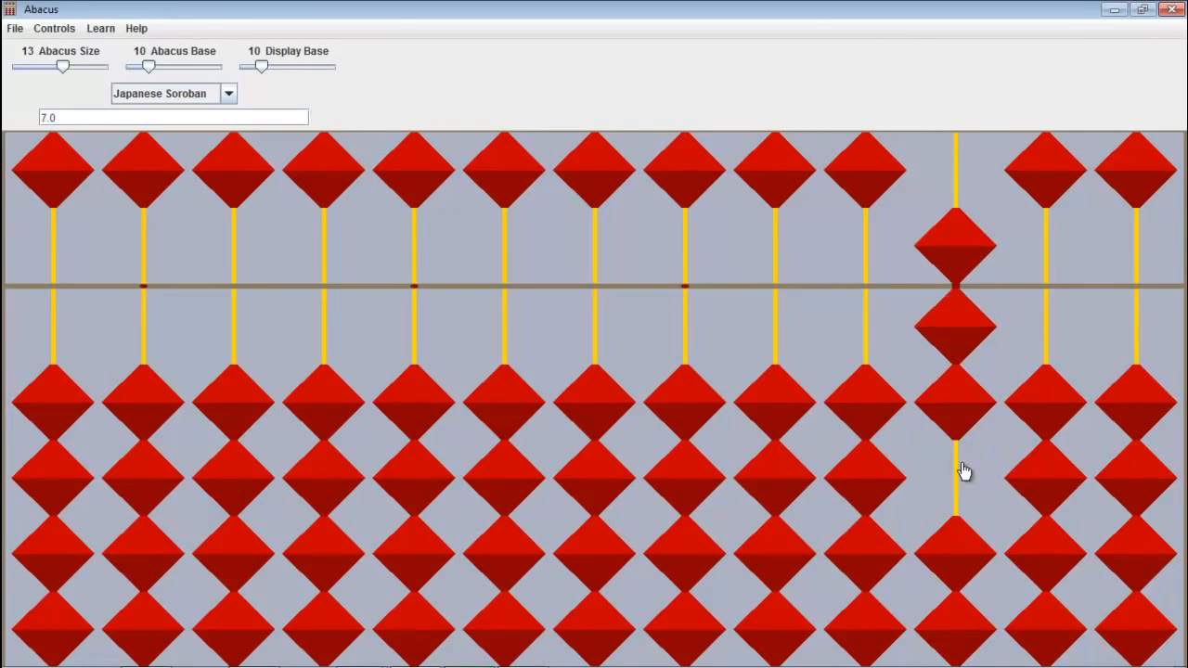
# Step: Raise the ones rod to 9, add a tens bead, and clear the ones to show 10
pyautogui.click(956, 474)
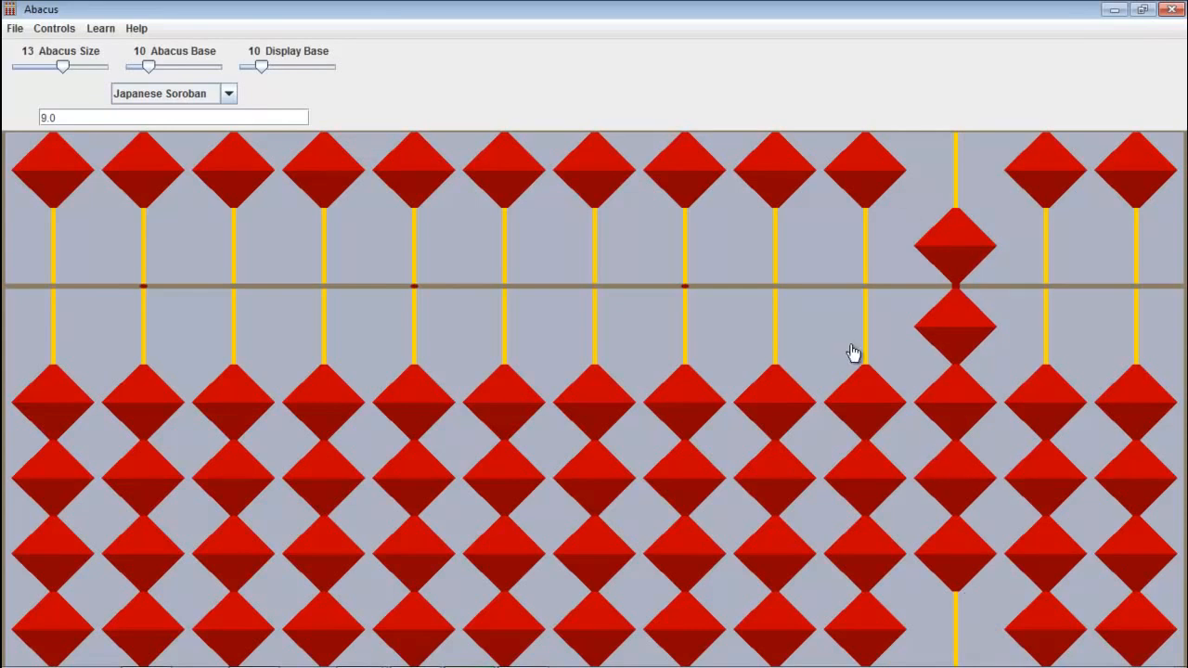
pyautogui.moveTo(882, 412)
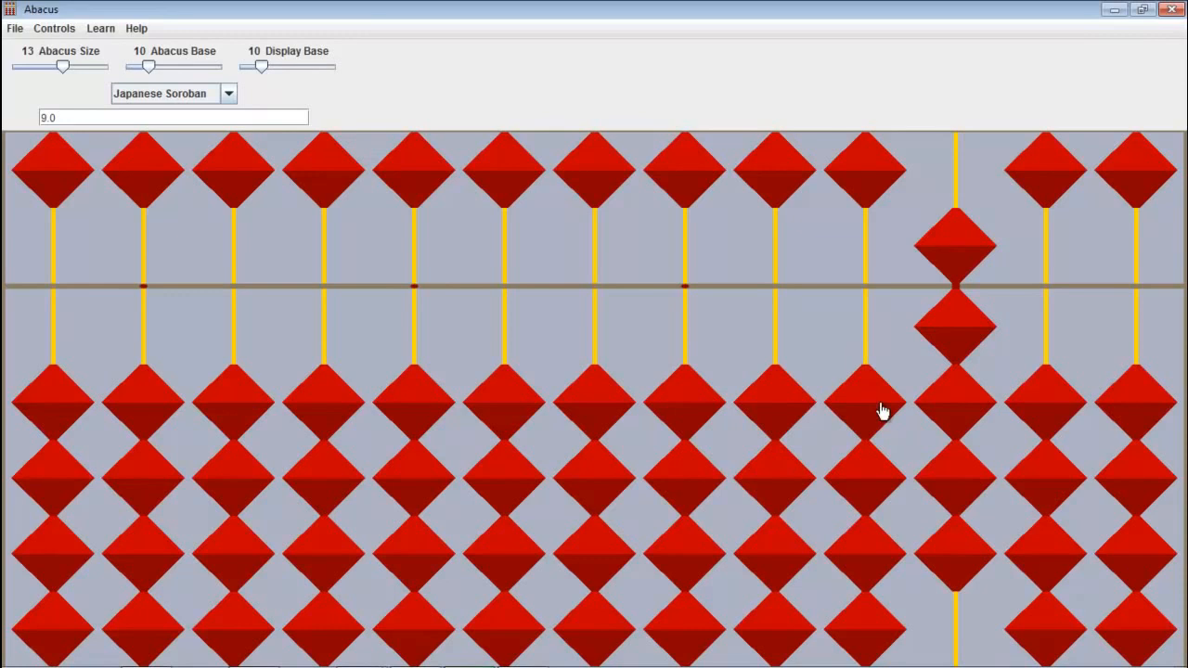
pyautogui.click(863, 405)
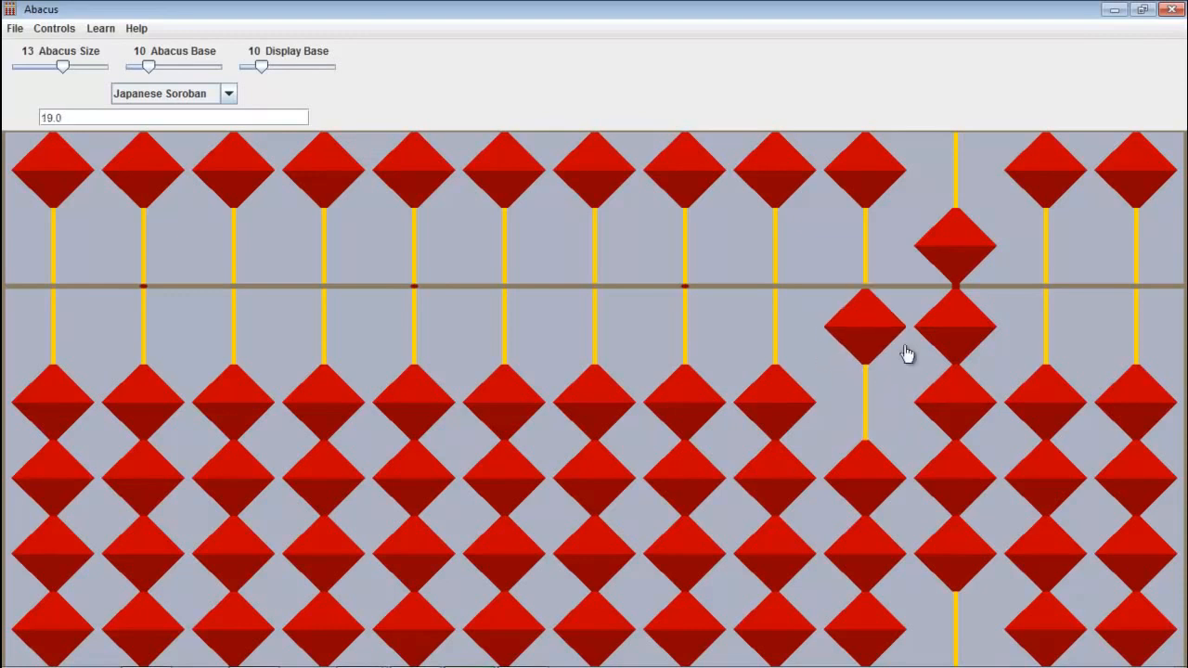
pyautogui.click(956, 238)
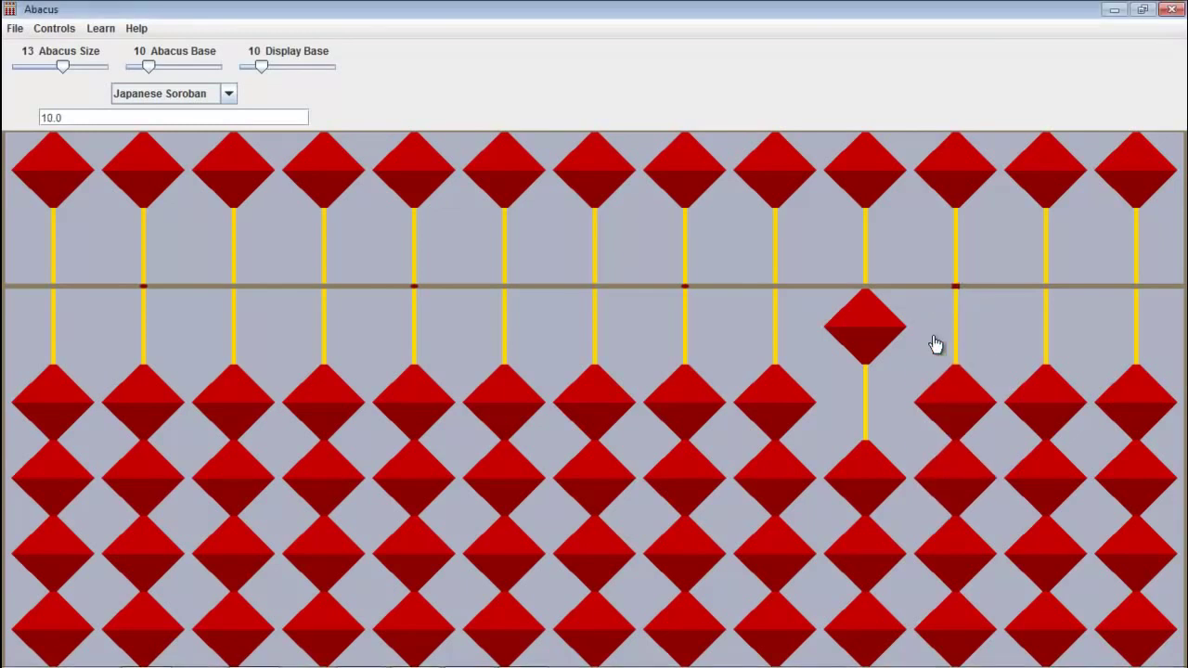
# Step: Clear the tens rod bead, leaving 7 on the ones rod
pyautogui.click(863, 325)
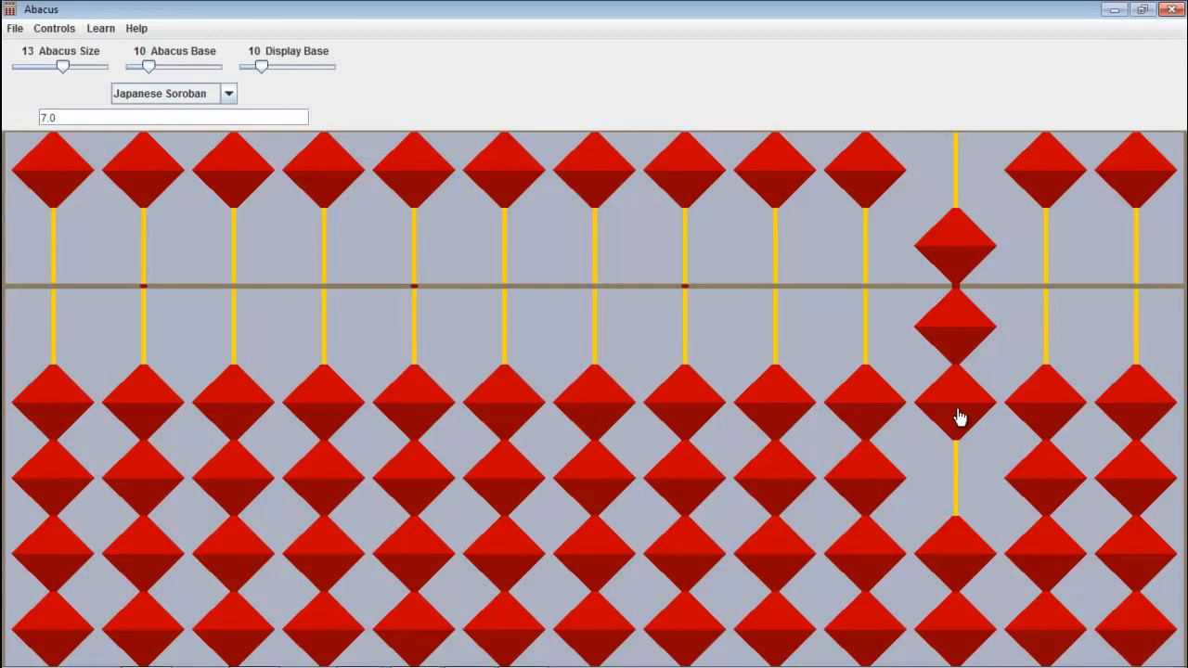
pyautogui.moveTo(893, 405)
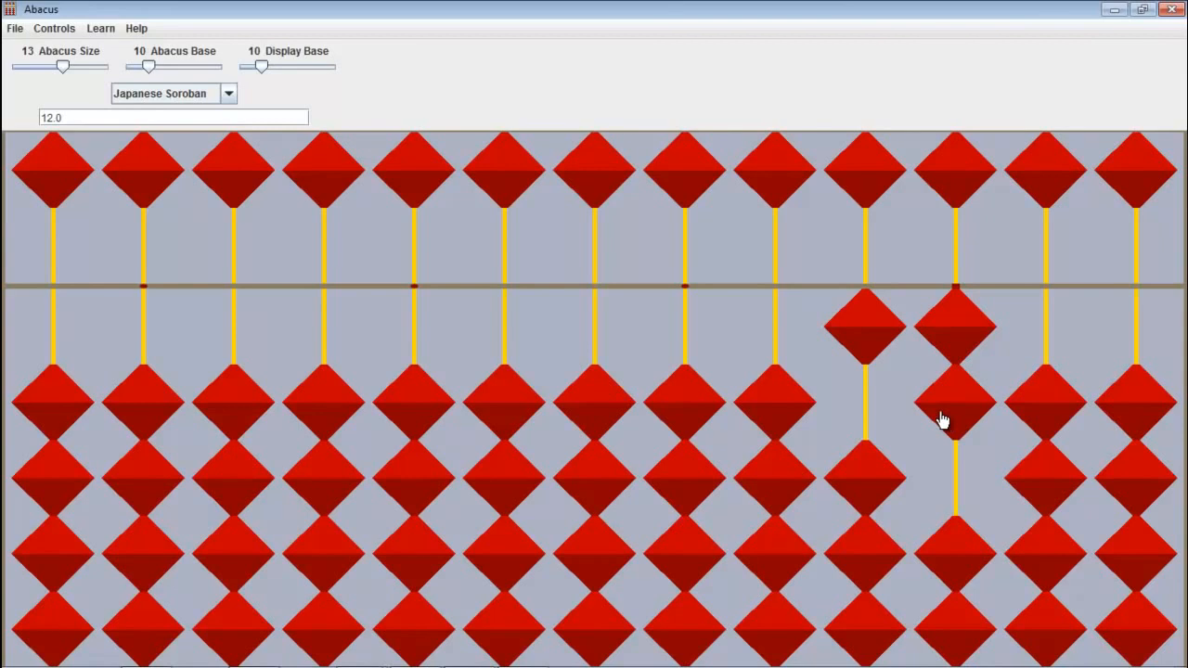
pyautogui.moveTo(1034, 416)
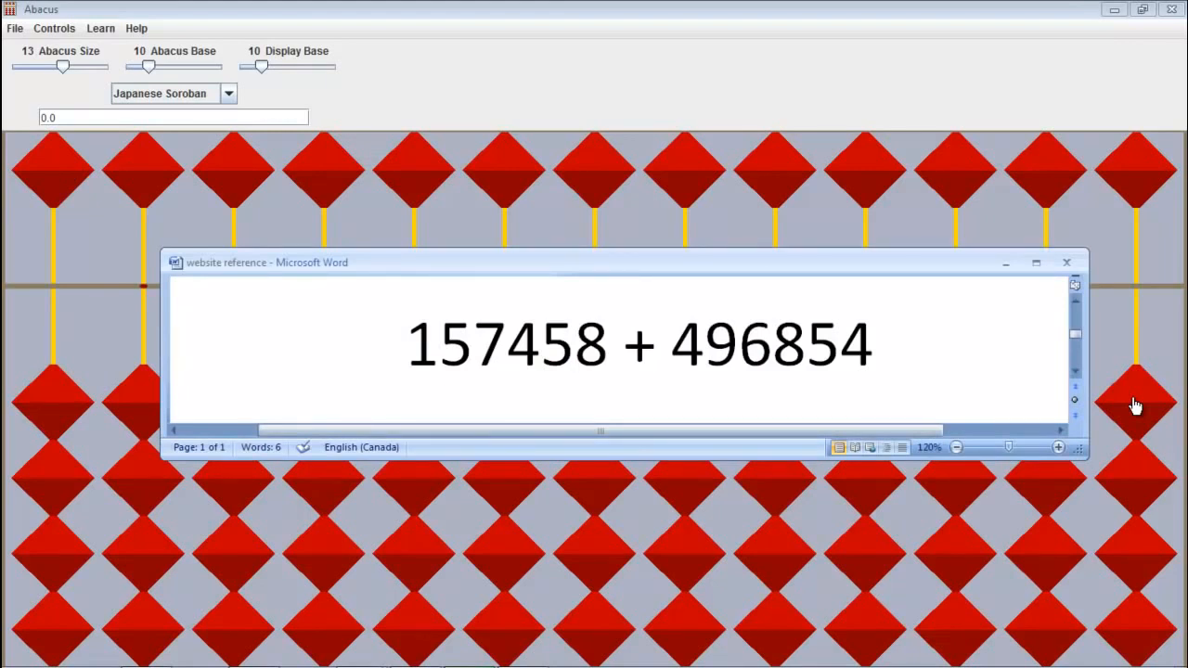
pyautogui.moveTo(479, 356)
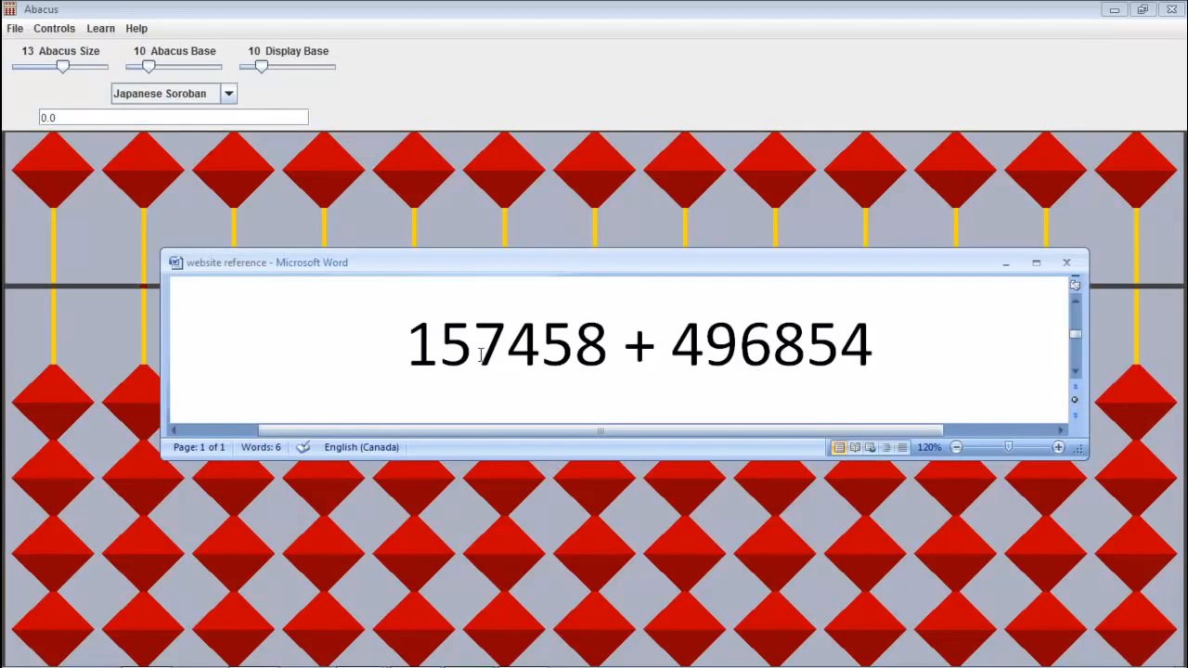
pyautogui.moveTo(134, 115)
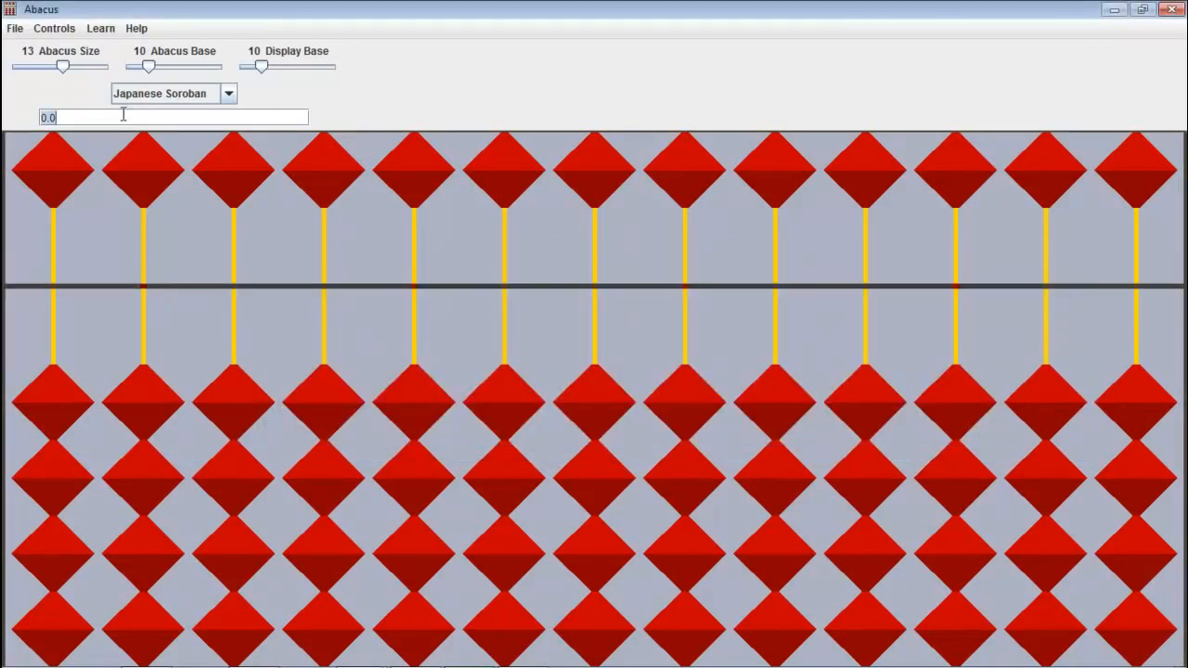
# Step: Enter 157458.0 in the value field as the soroban's starting number
pyautogui.write('157')
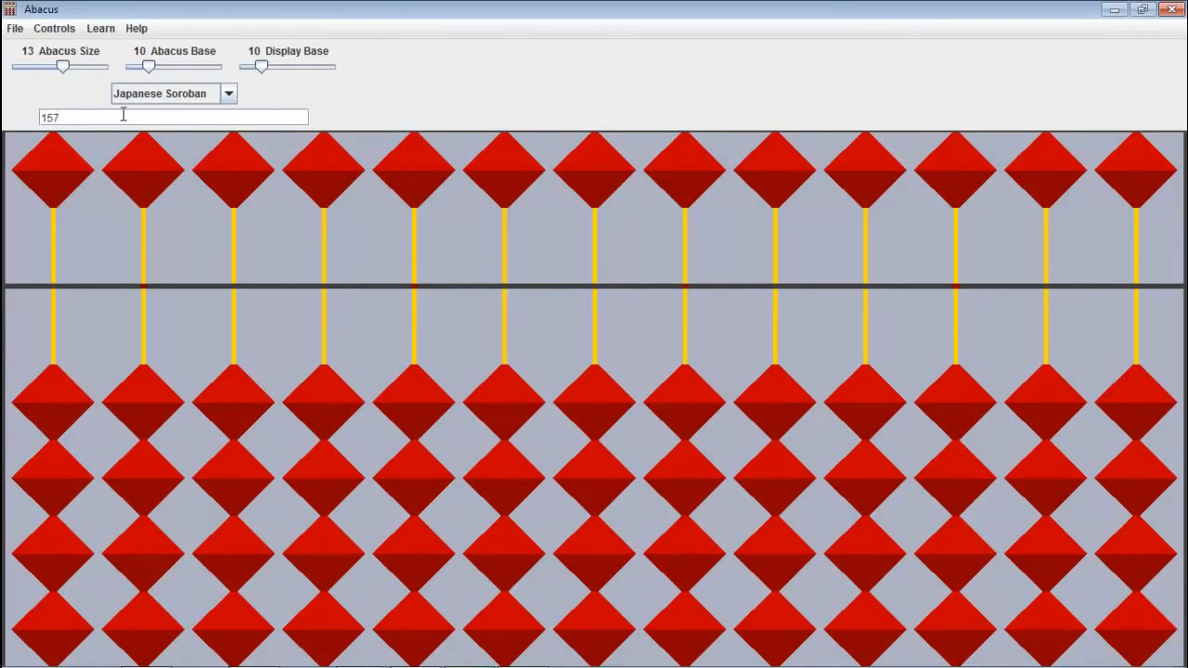
pyautogui.write('458')
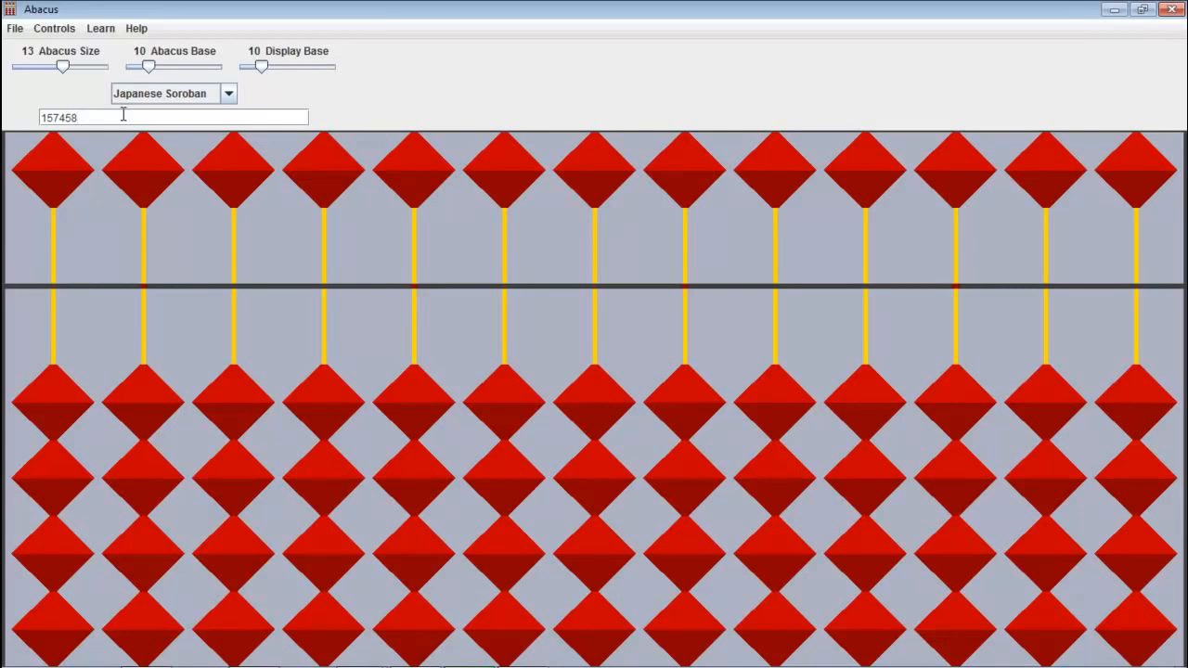
pyautogui.write('.0')
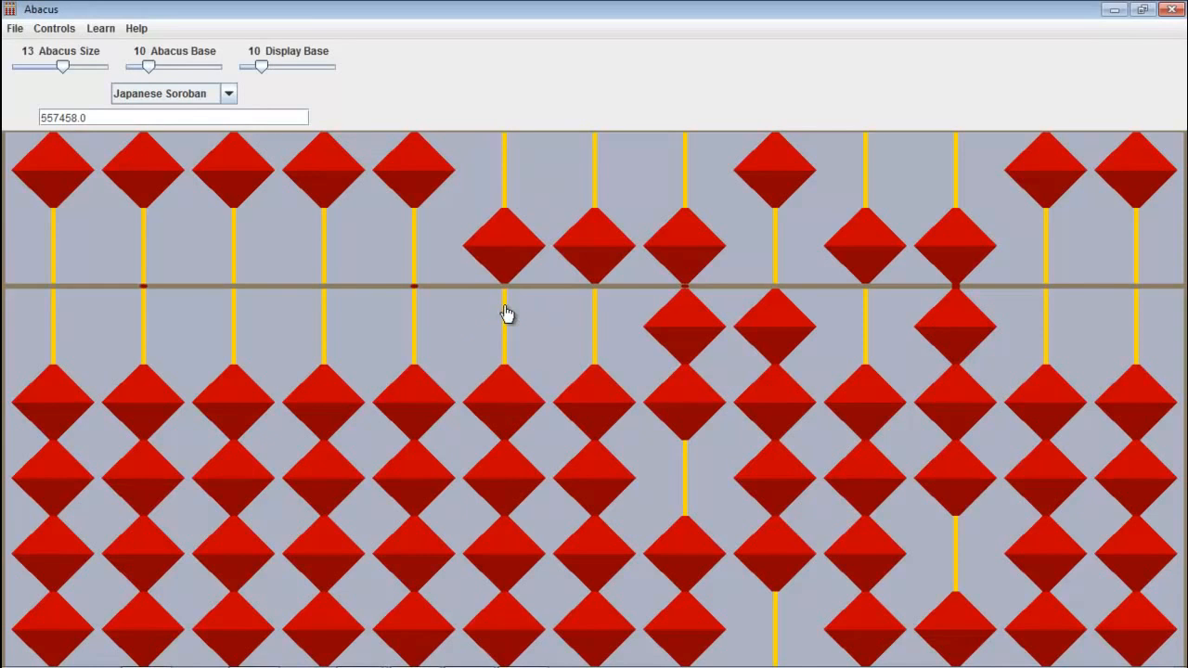
pyautogui.moveTo(603, 331)
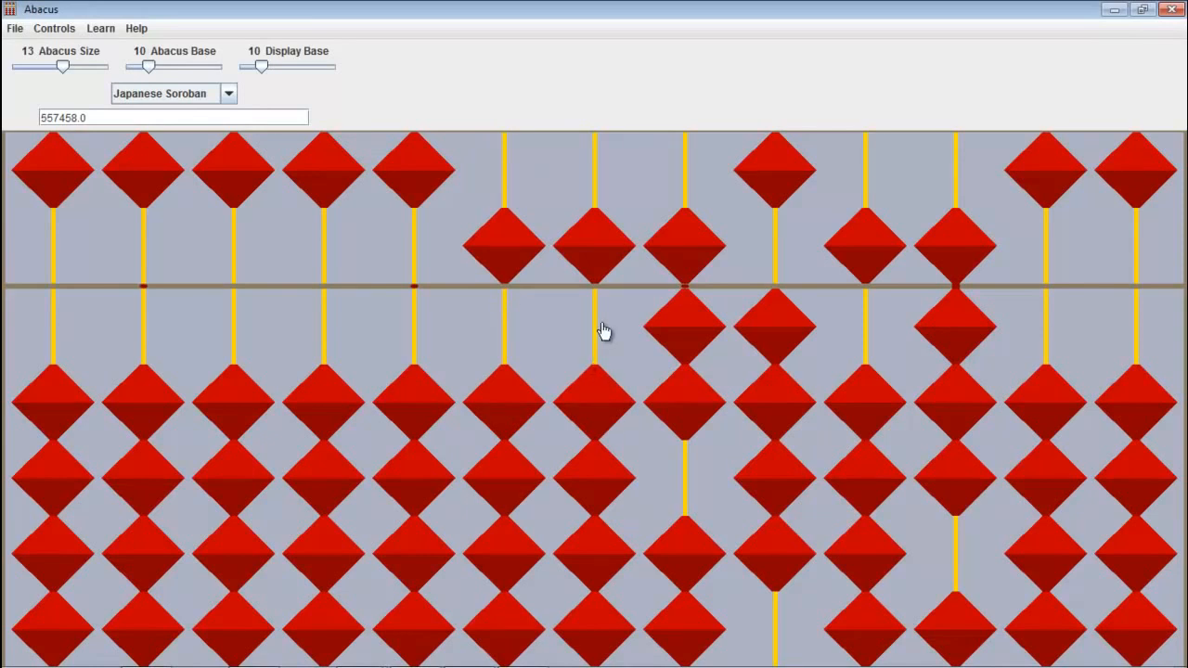
pyautogui.moveTo(557, 351)
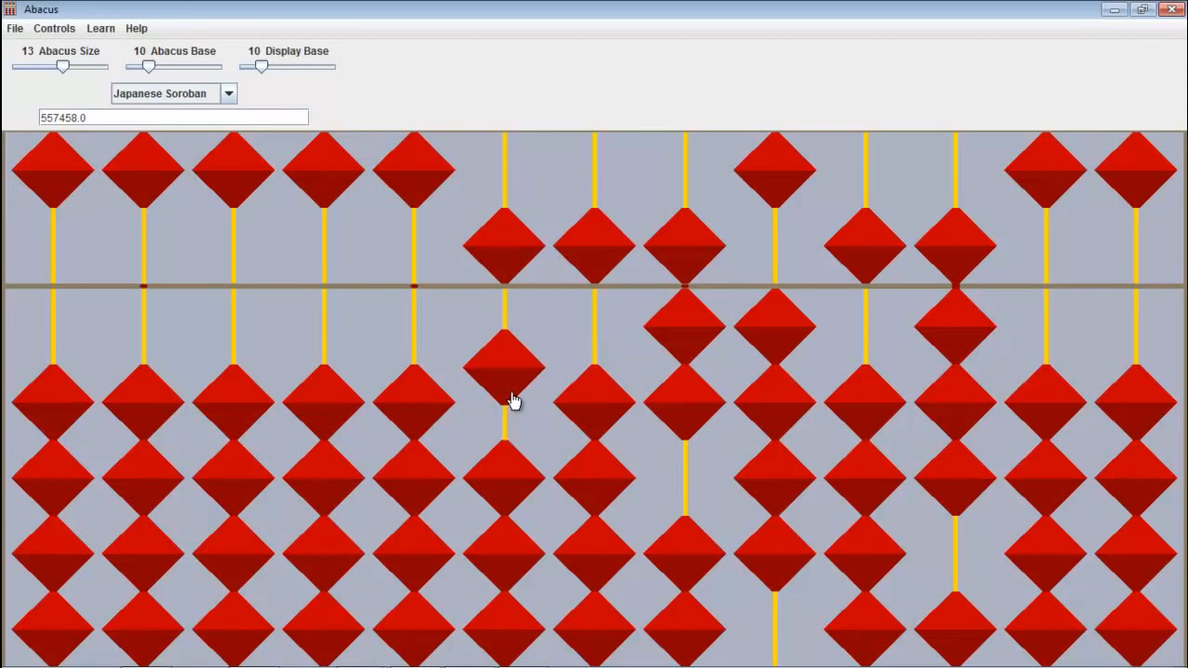
# Step: Add one to the hundred-thousands rod and take five off the thousands rod, giving 652458
pyautogui.click(504, 388)
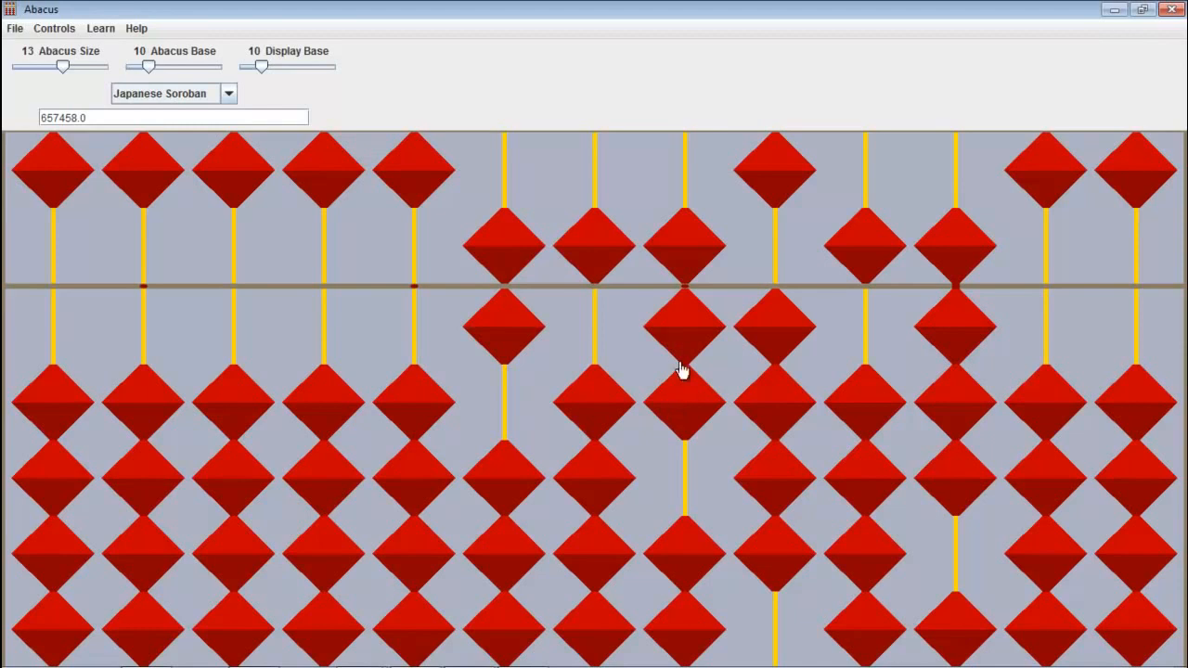
pyautogui.click(683, 324)
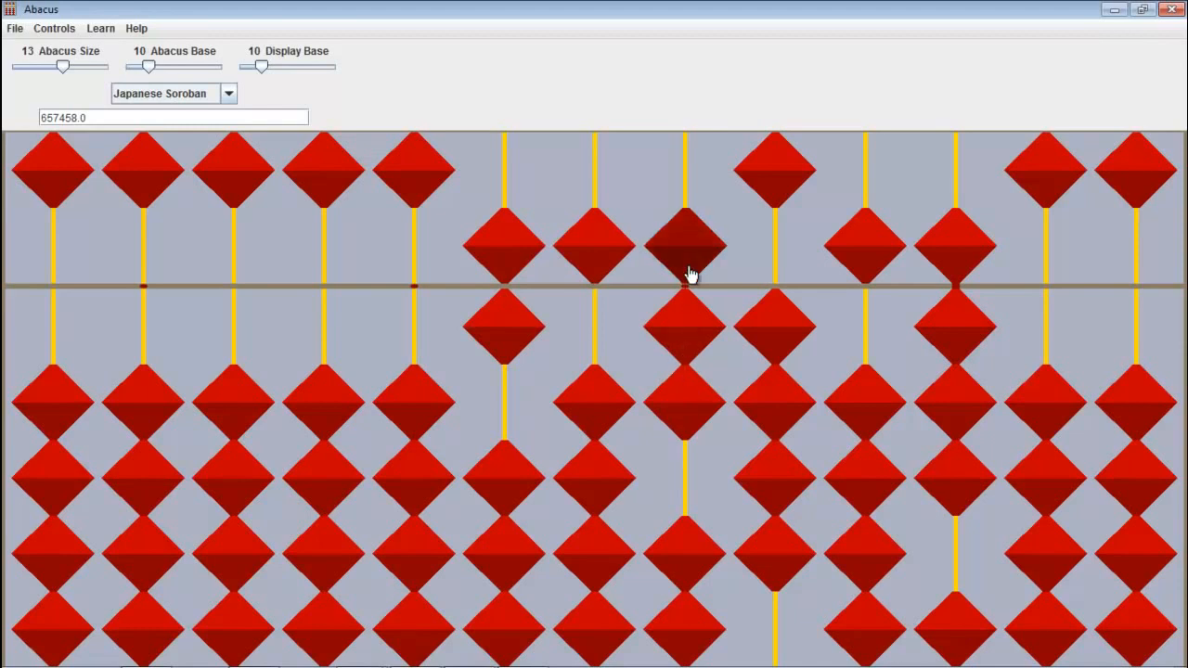
pyautogui.click(683, 245)
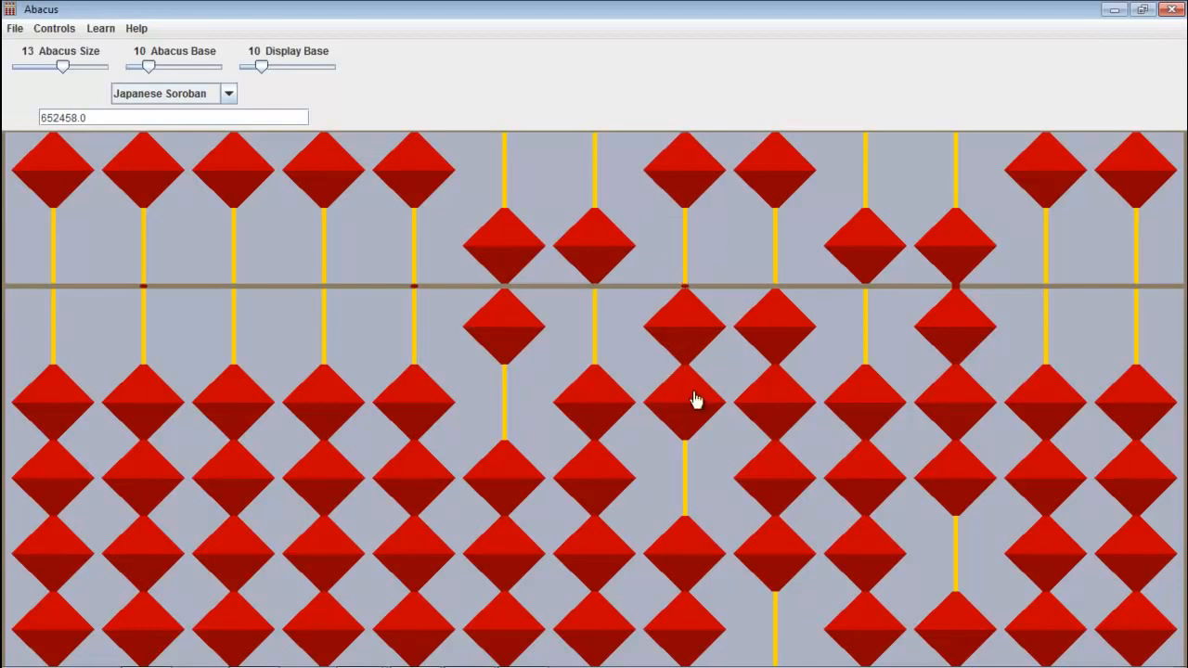
# Step: Add an earth bead on the thousands rod toward the 654308 reading
pyautogui.click(685, 399)
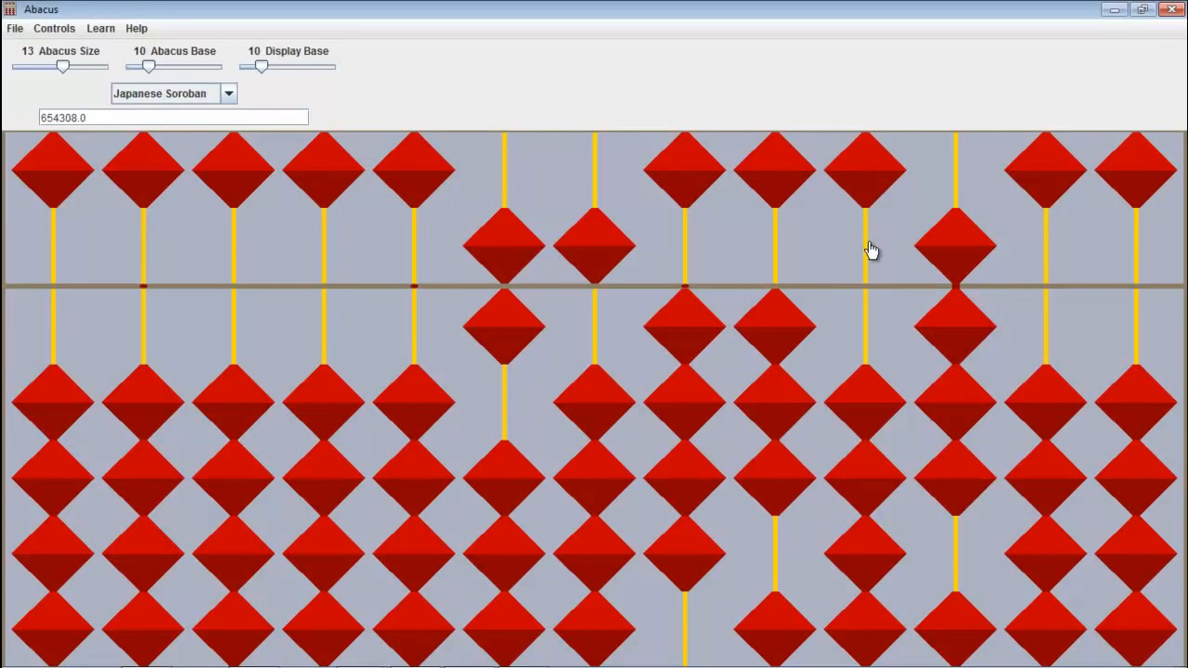
pyautogui.moveTo(995, 360)
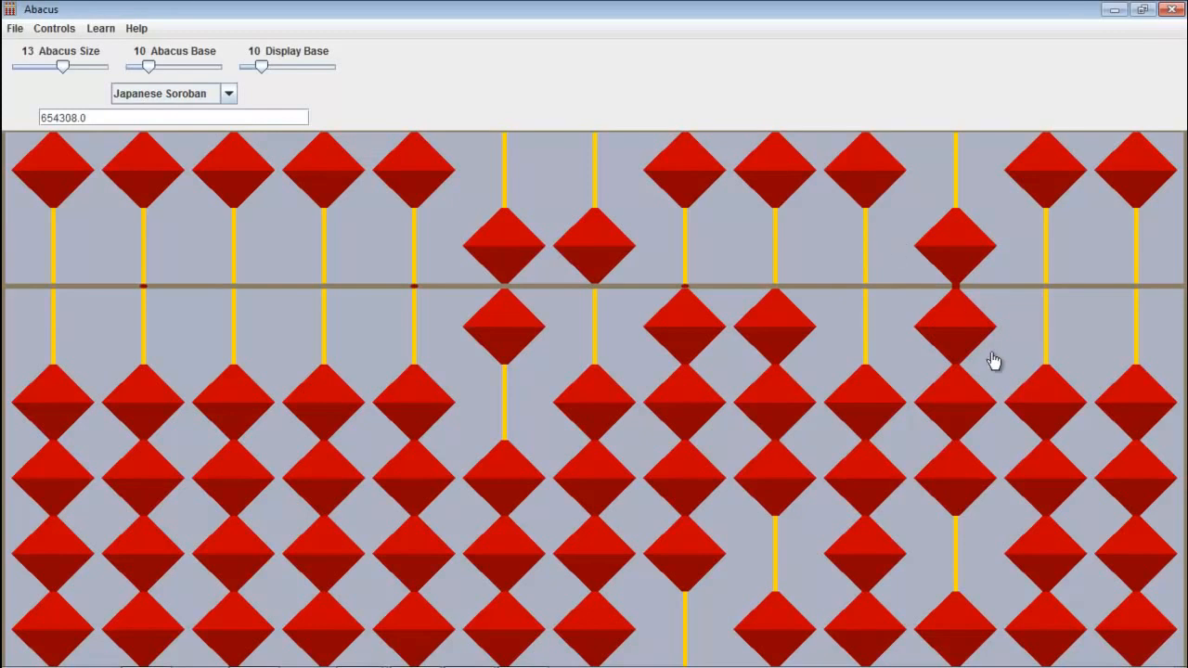